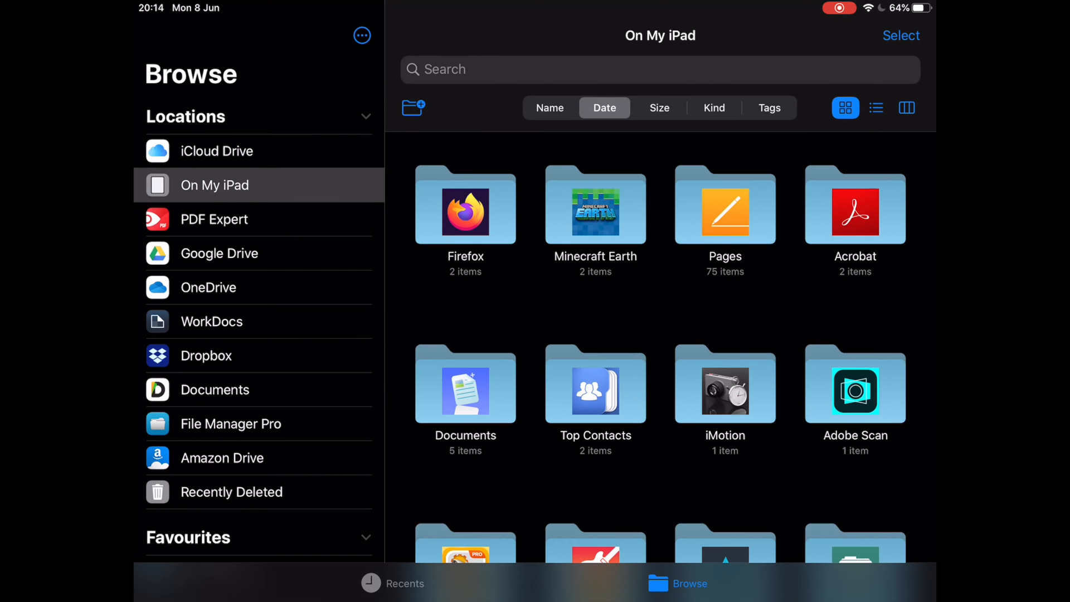
Select Google Drive under Locations in the Browse sidebar to list its eight folders and documents
left_click(220, 253)
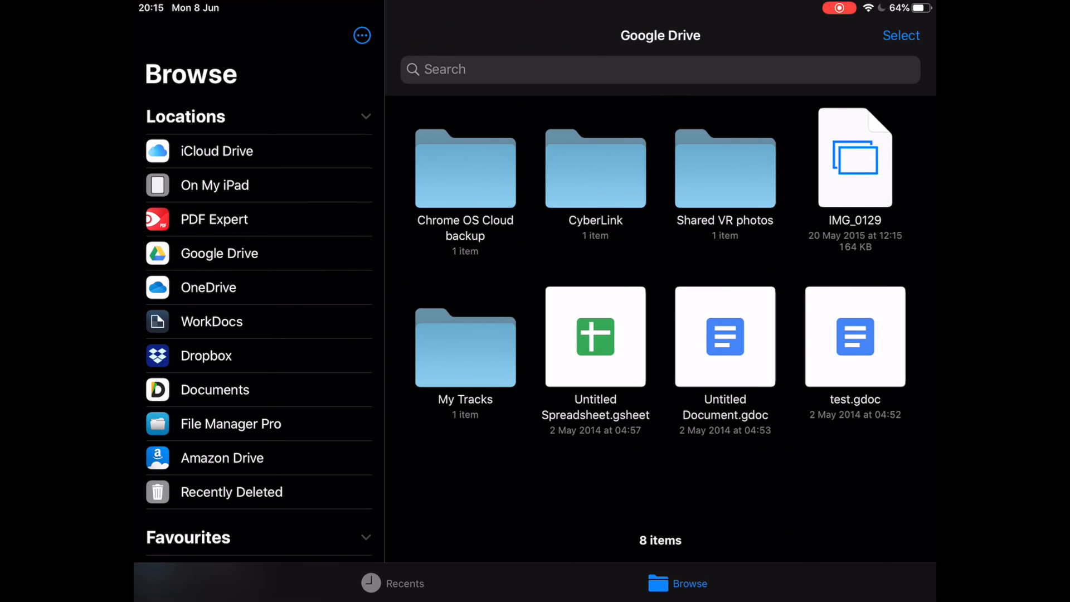
left_click(219, 253)
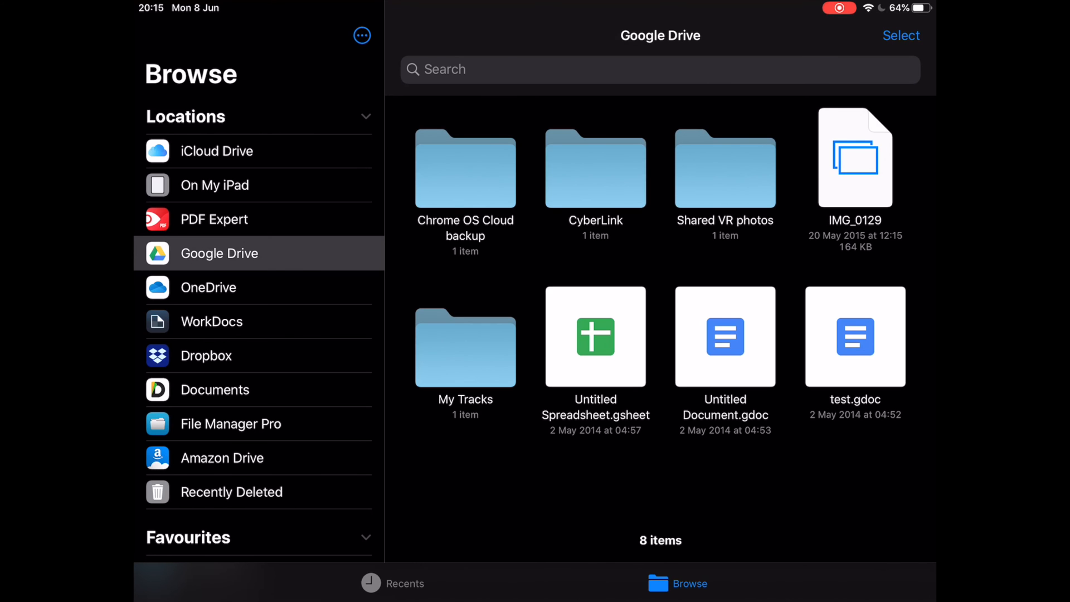